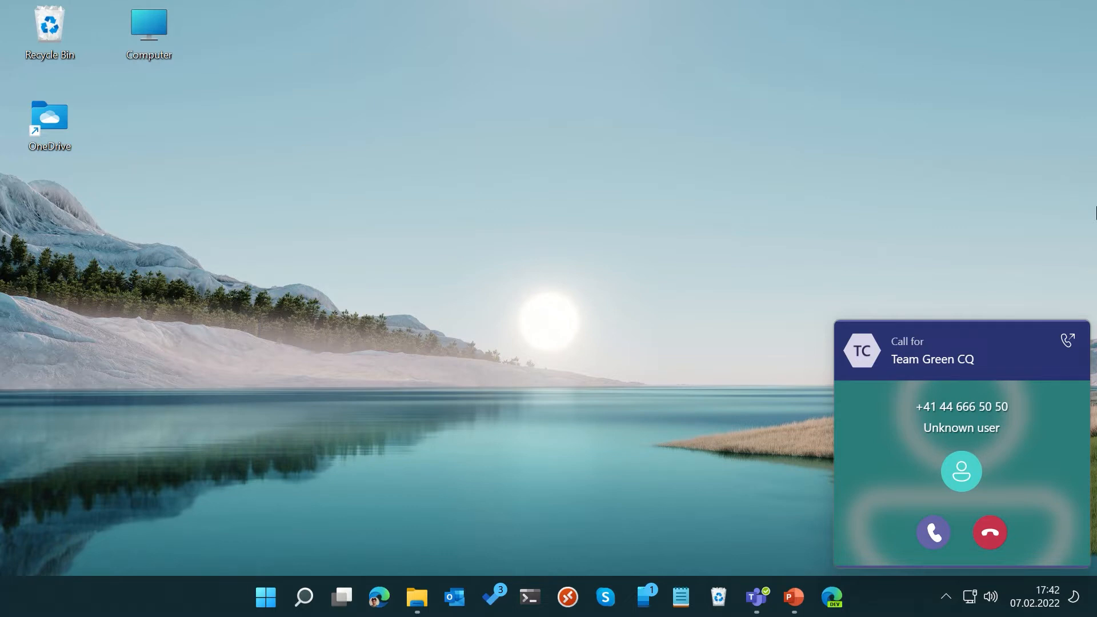
Step: Decline the incoming Team Green CQ call so it gets logged as a missed call
left_click(989, 533)
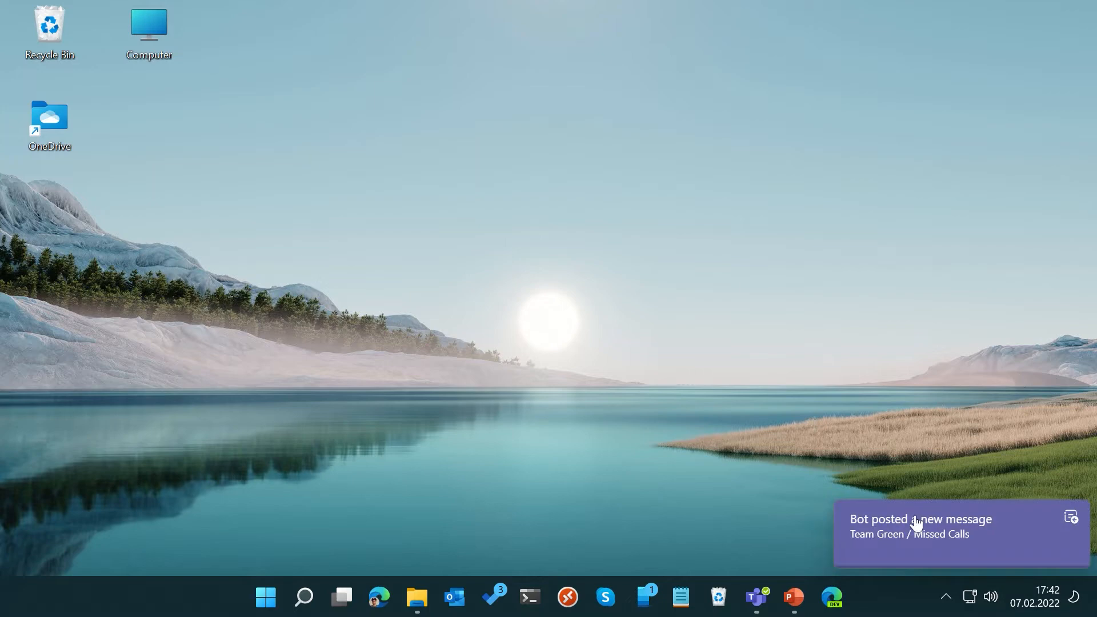
Step: View the bot's new missed-call card in the Missed Calls channel
left_click(921, 526)
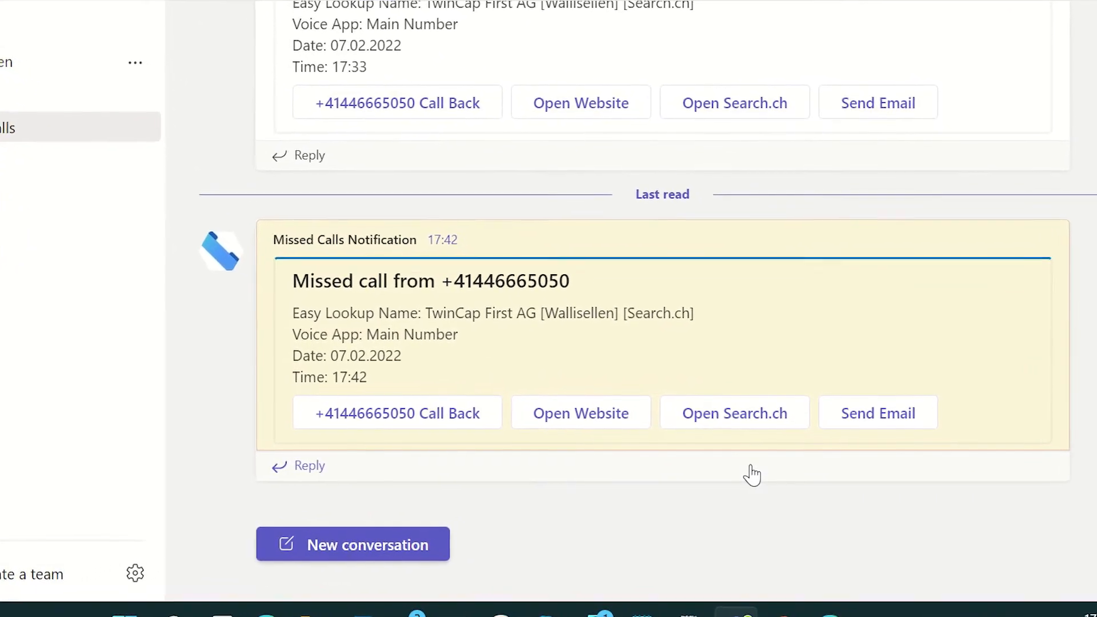
scroll("up", 3)
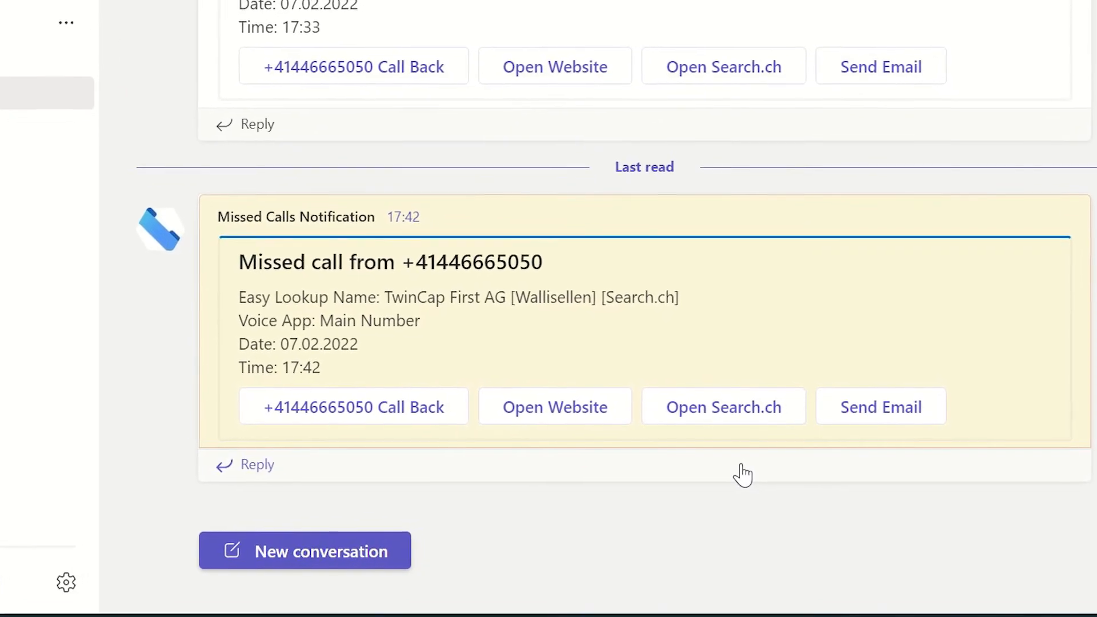
scroll("up", 3)
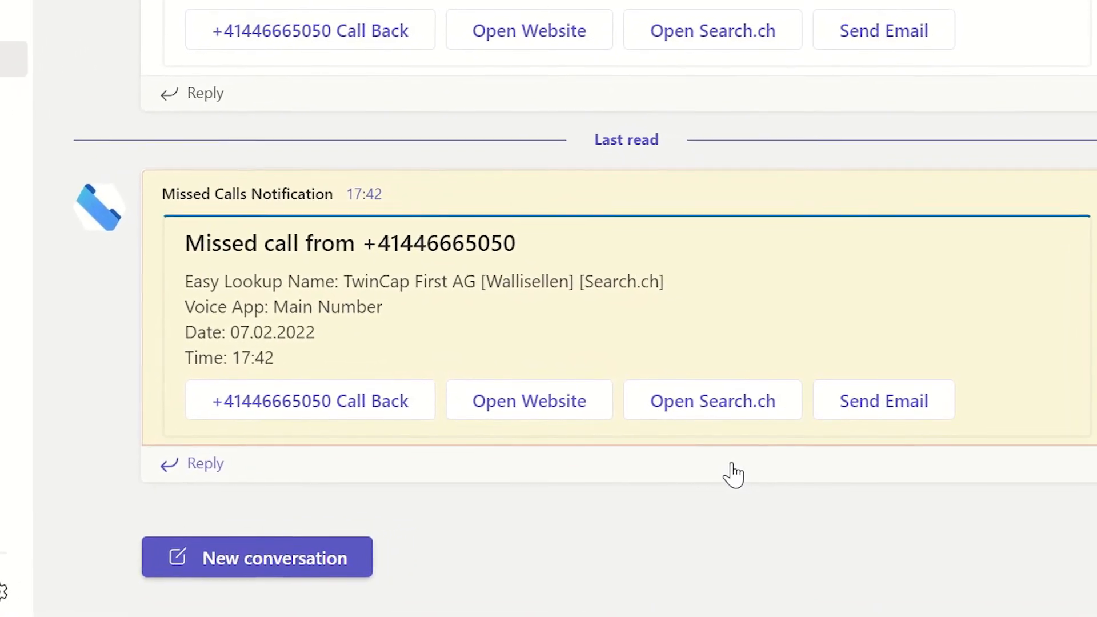
scroll("up", 3)
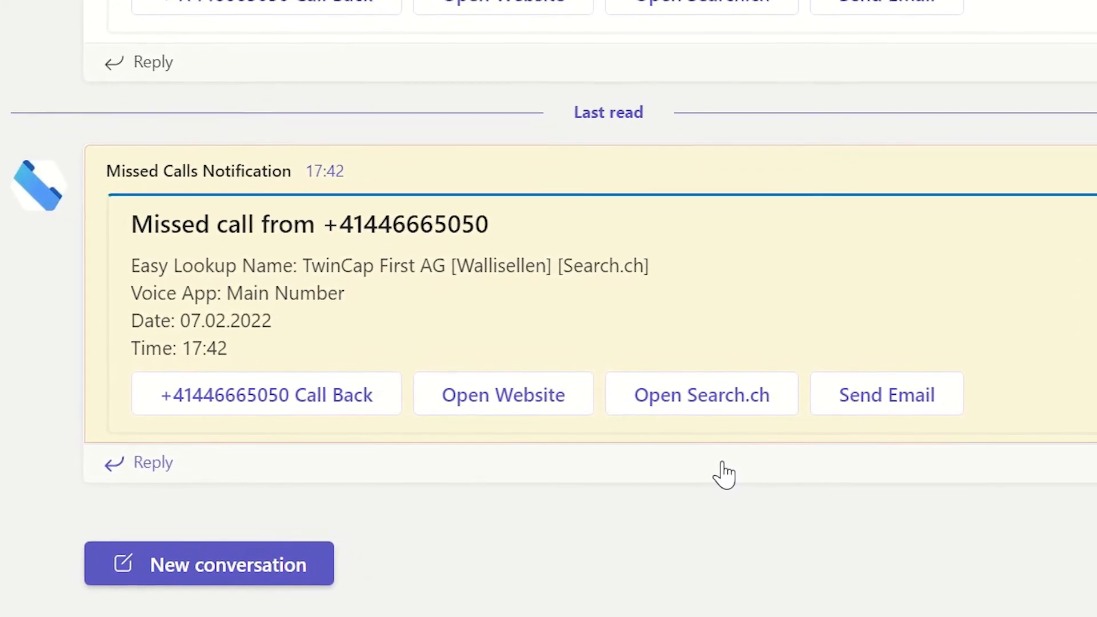
scroll("up", 3)
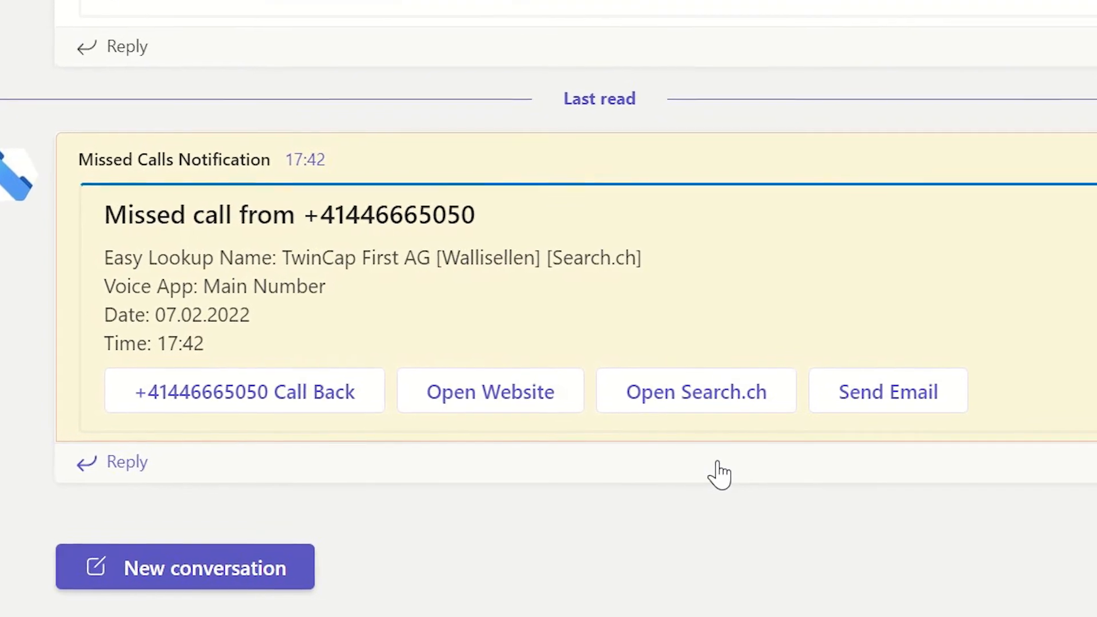
scroll("up", 3)
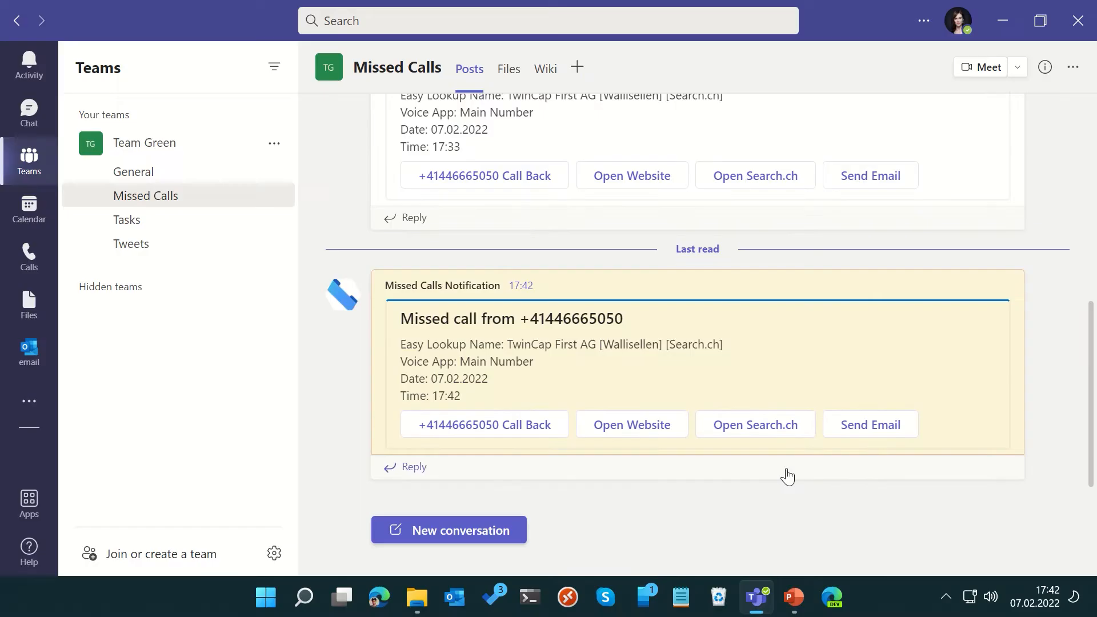
Step: Check the caller's company site, TwinCap First, via the card's Open Website link and return to Teams
left_click(631, 424)
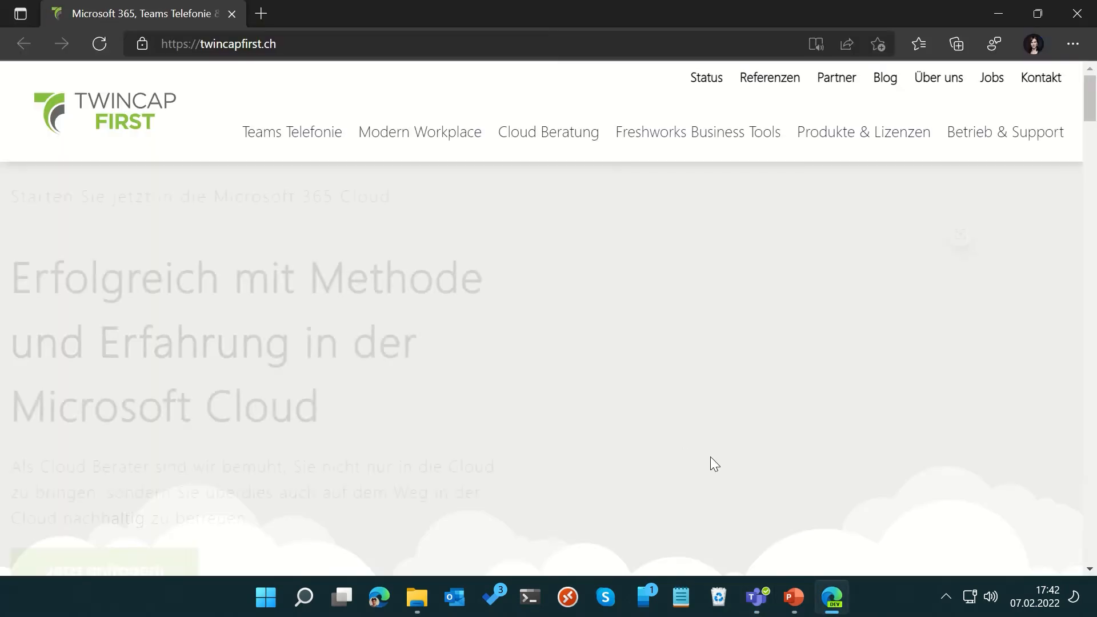
scroll("down", 3)
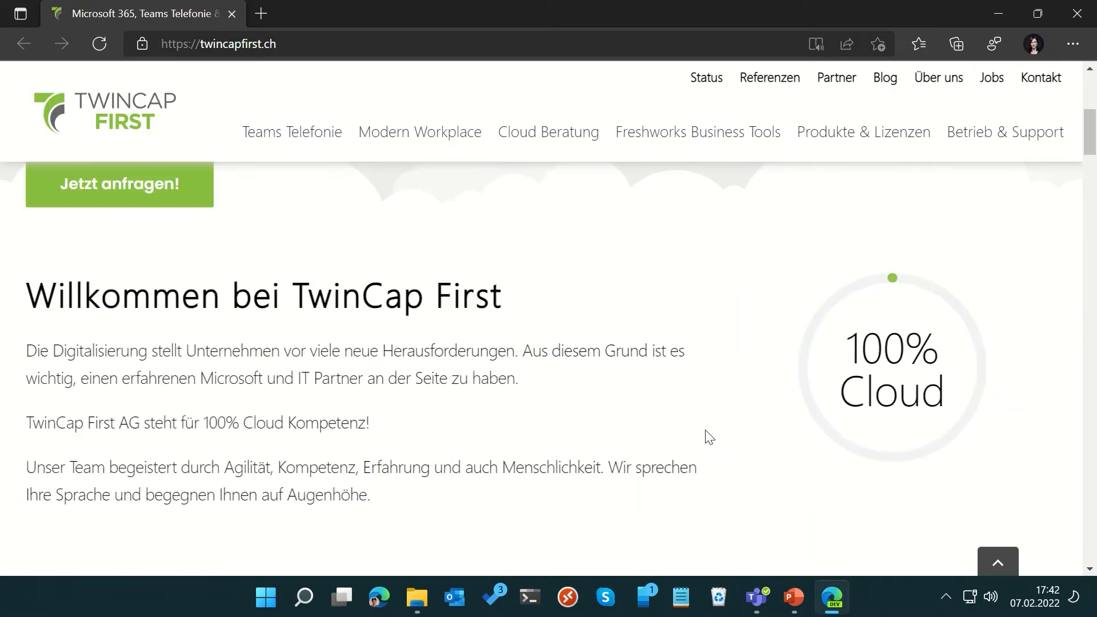
left_click(755, 598)
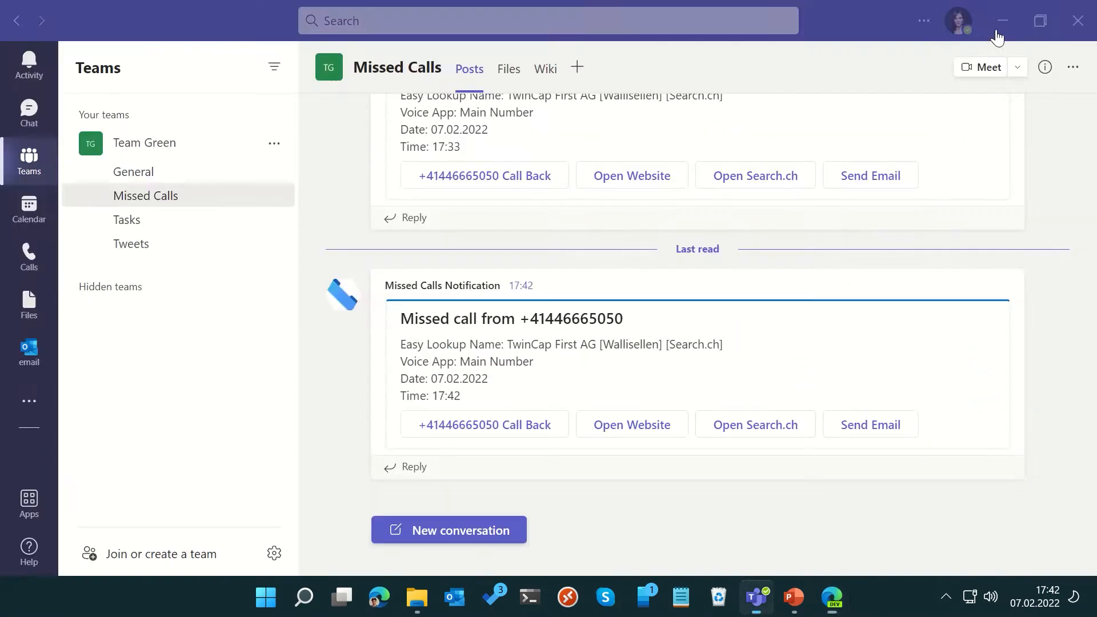
left_click(483, 424)
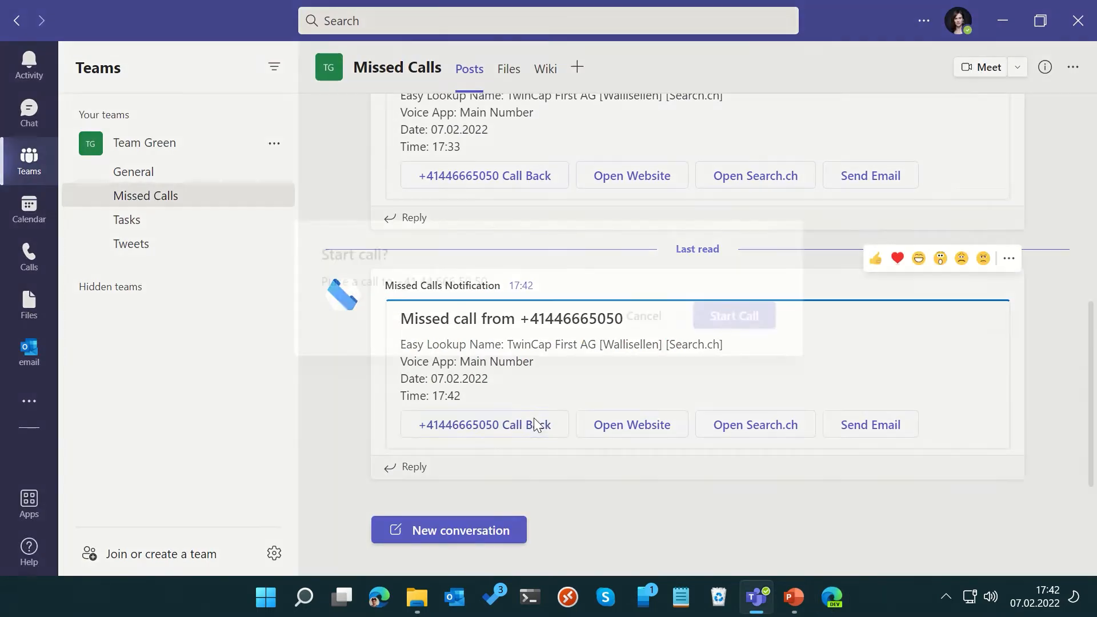
left_click(483, 425)
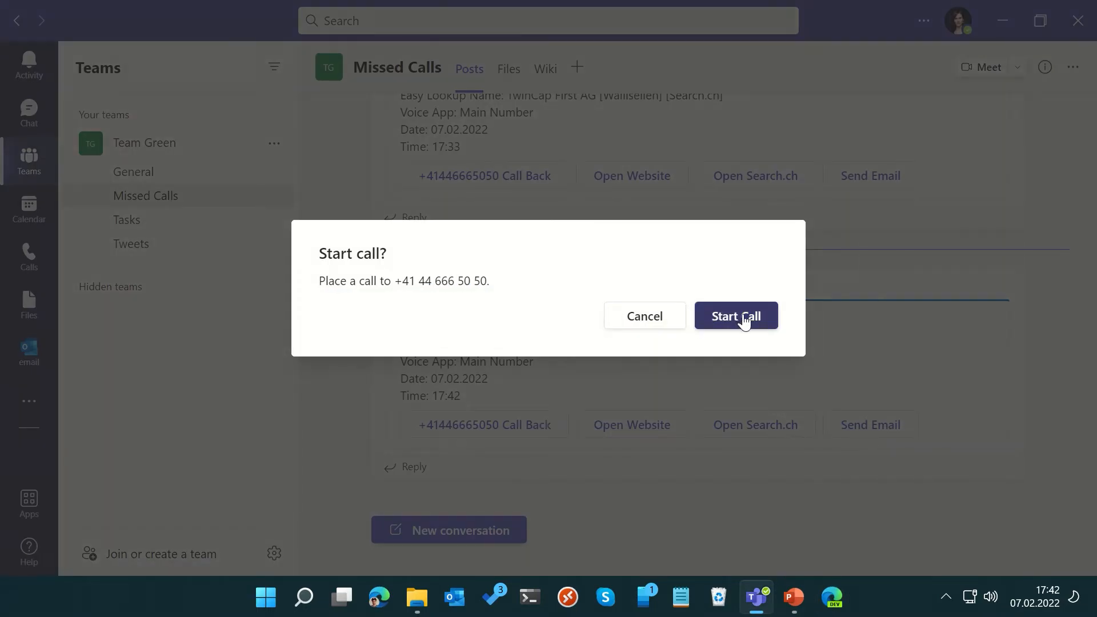
left_click(735, 316)
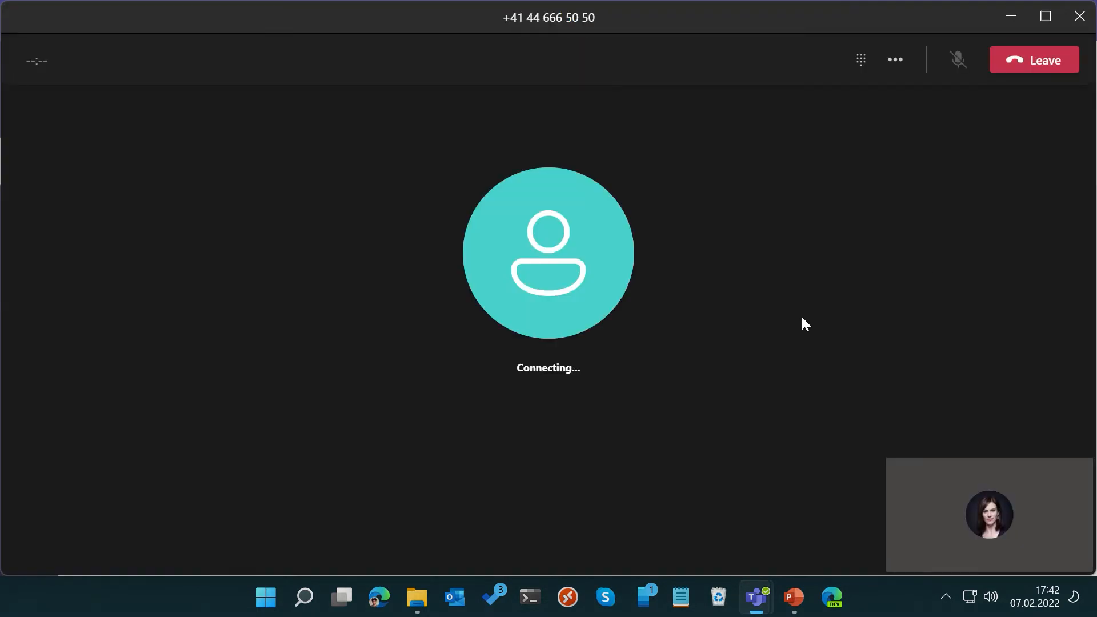
mouse_move(1039, 67)
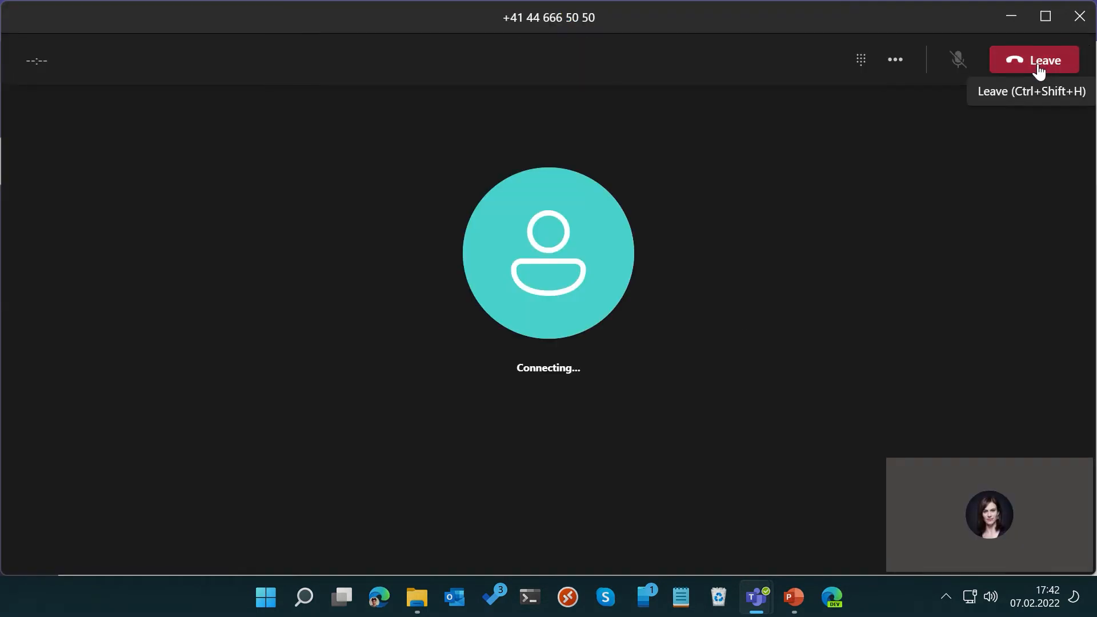
left_click(1034, 61)
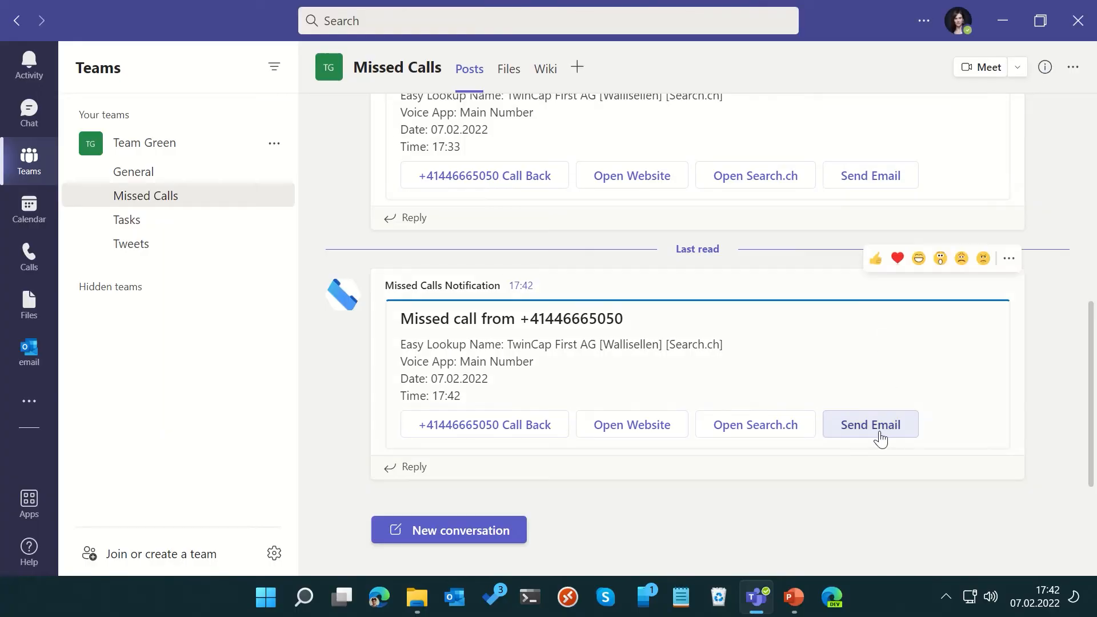
left_click(869, 423)
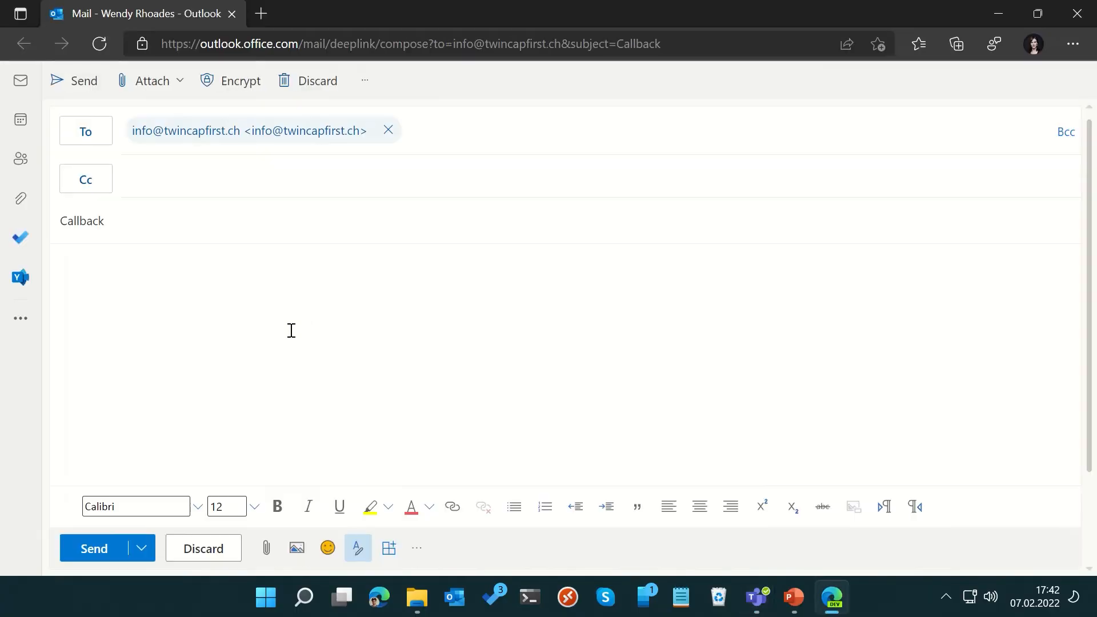
type("Hello,")
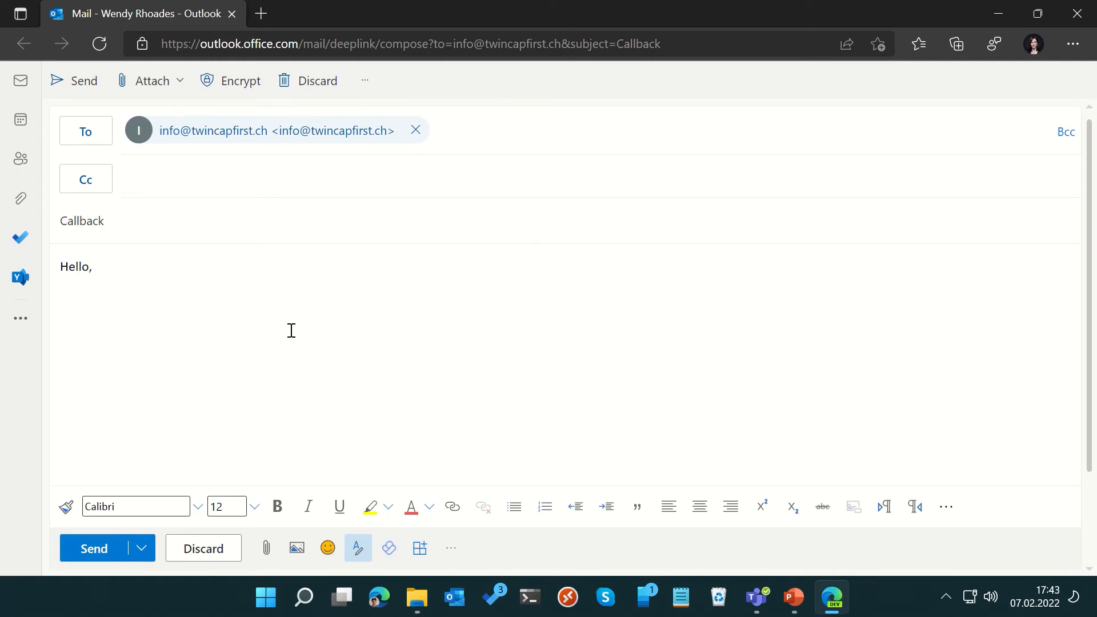
type("Regarding you call to us")
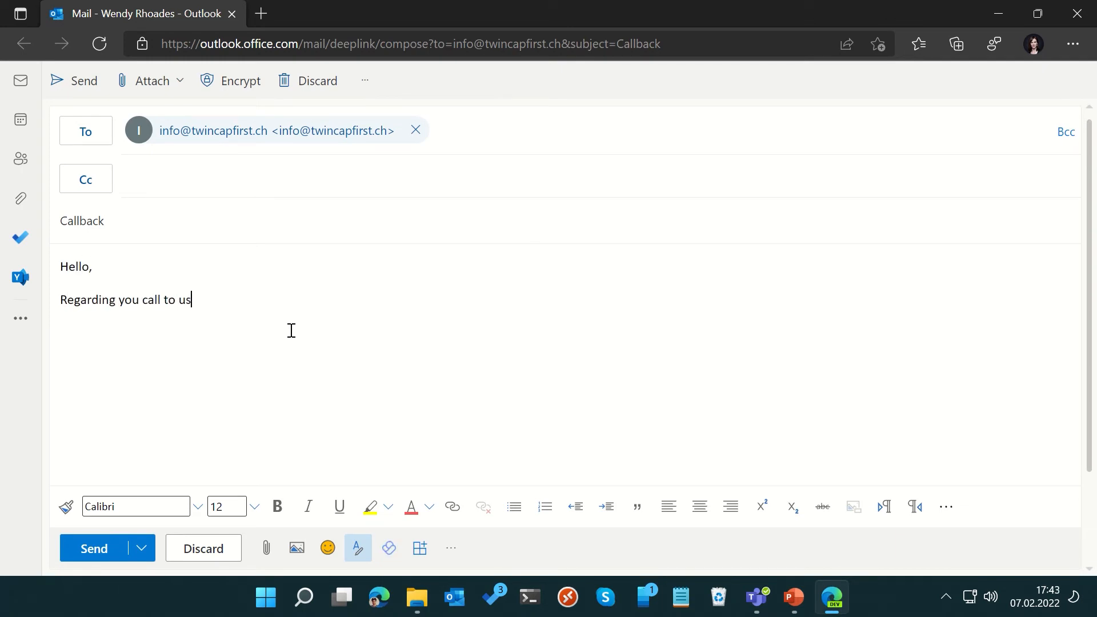
Step: Reply under the card: 'This is done. I contacted them via Email.'
left_click(756, 597)
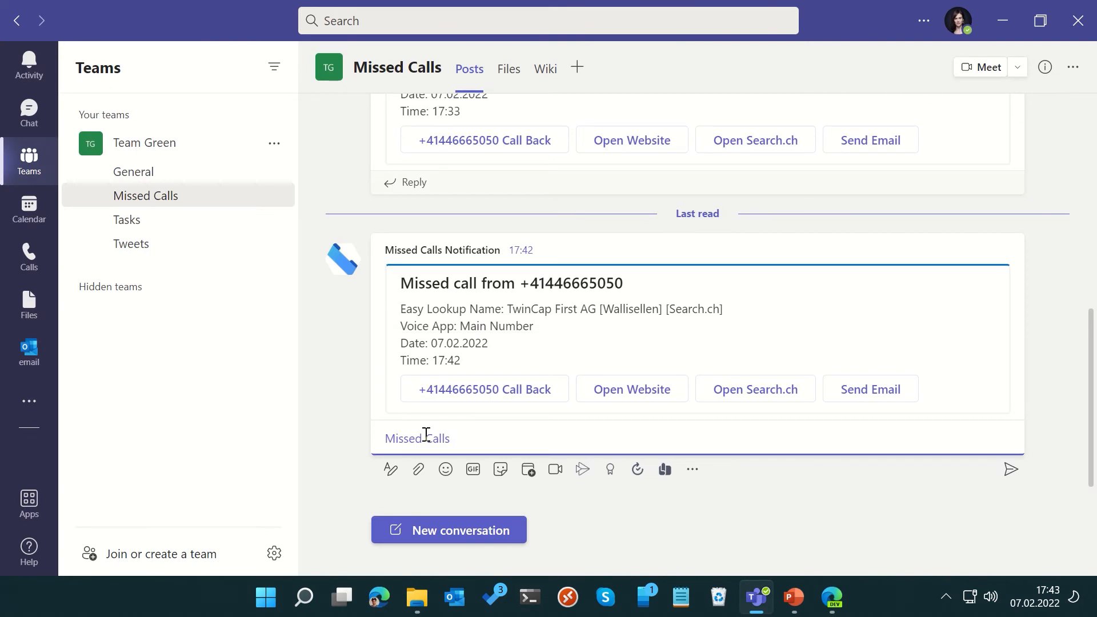
type("This is")
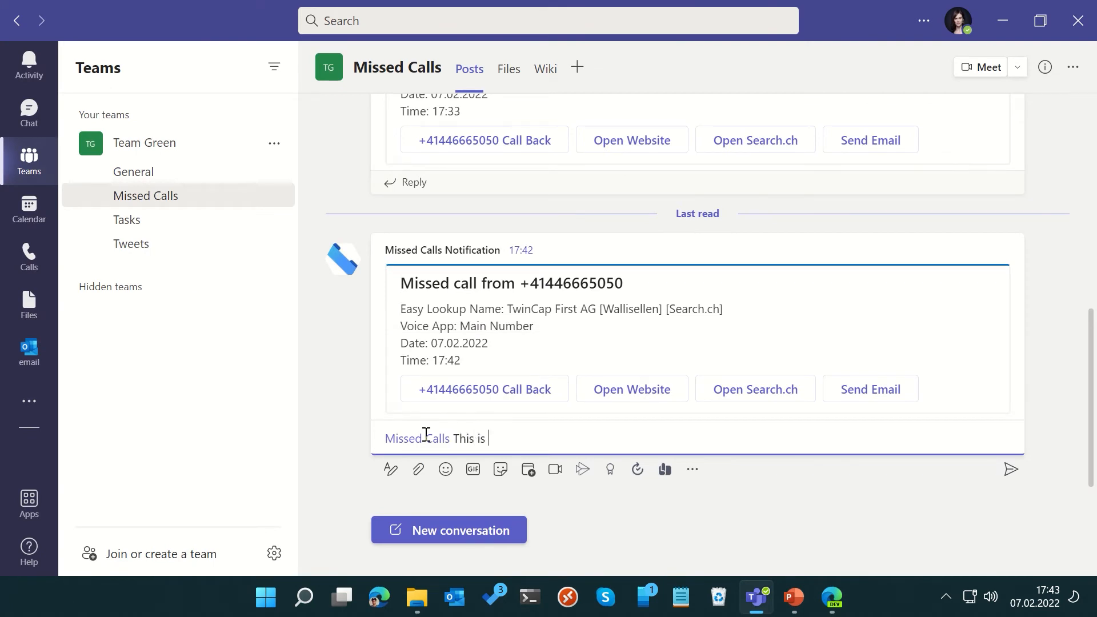
type("d")
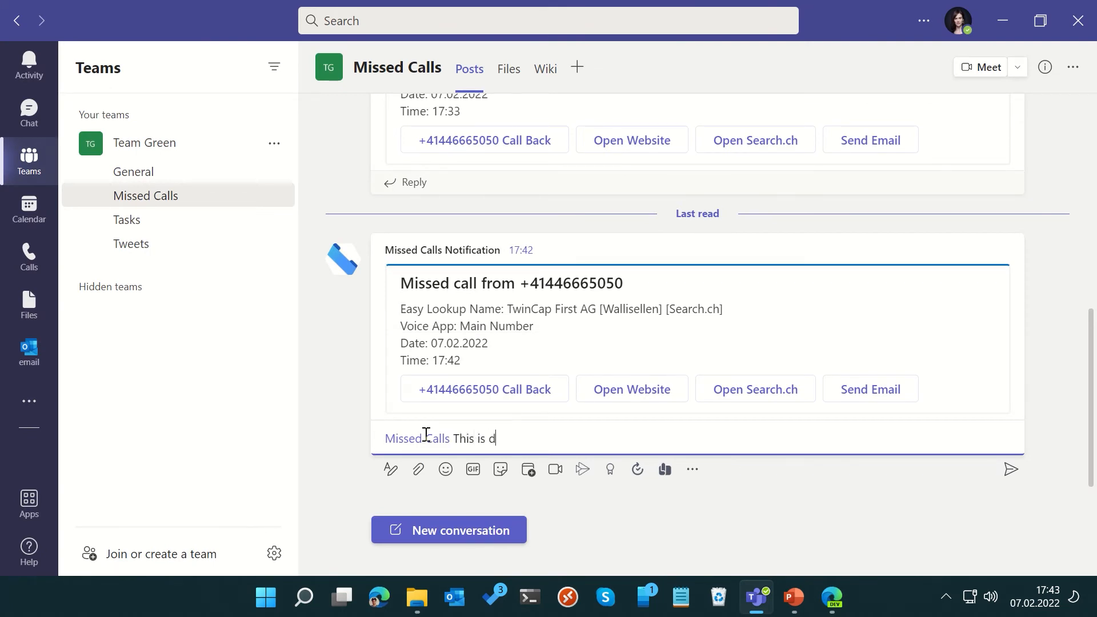
type("one. I conta")
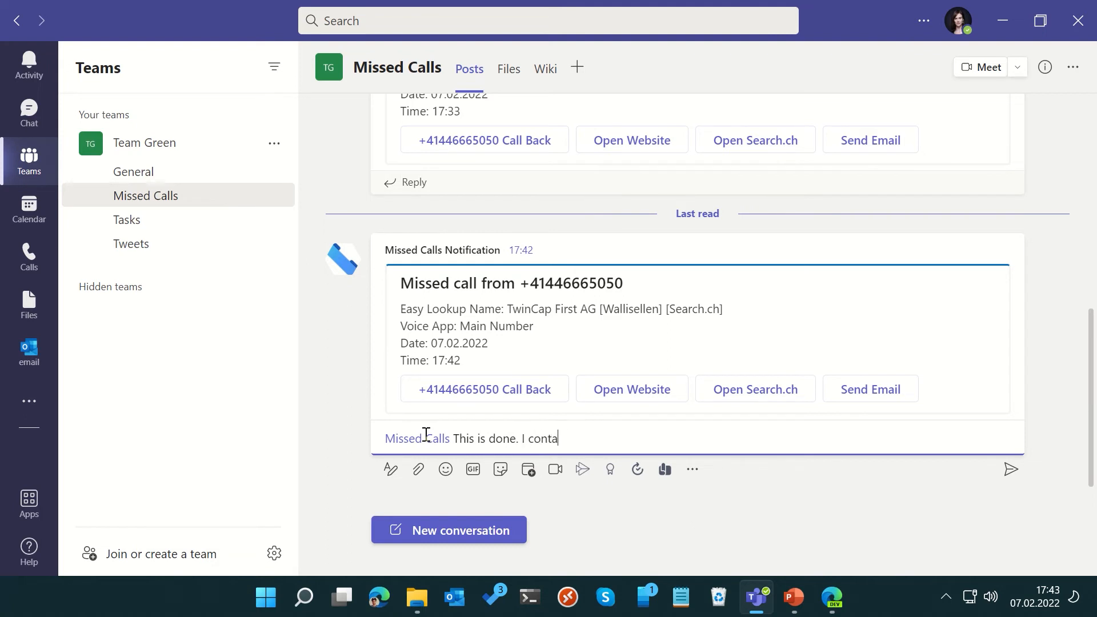
type("cted them via E")
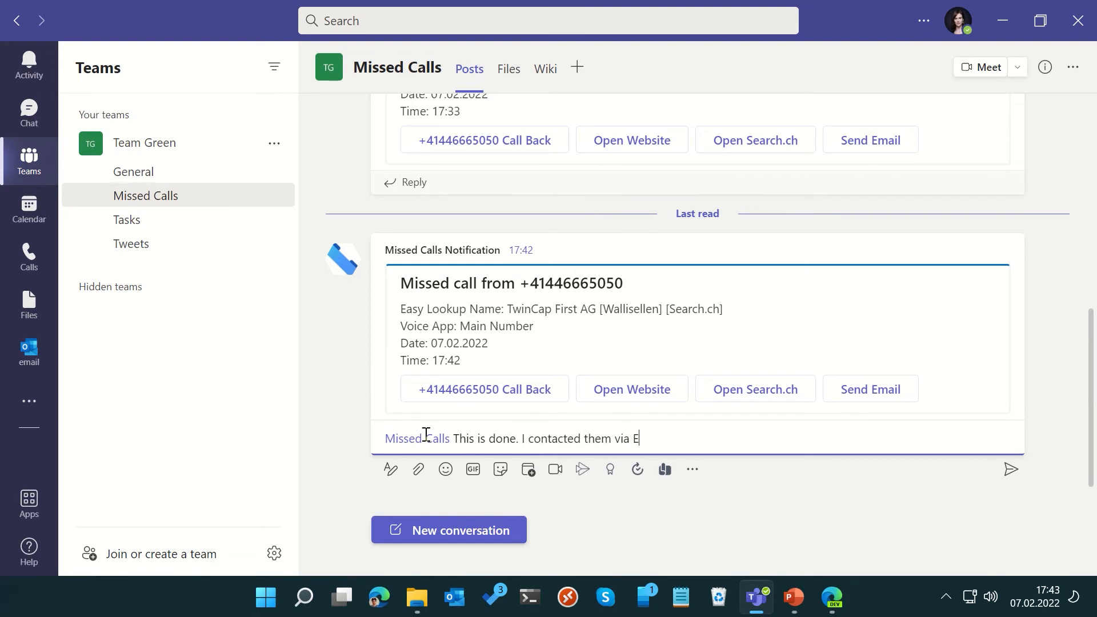
type("mail.")
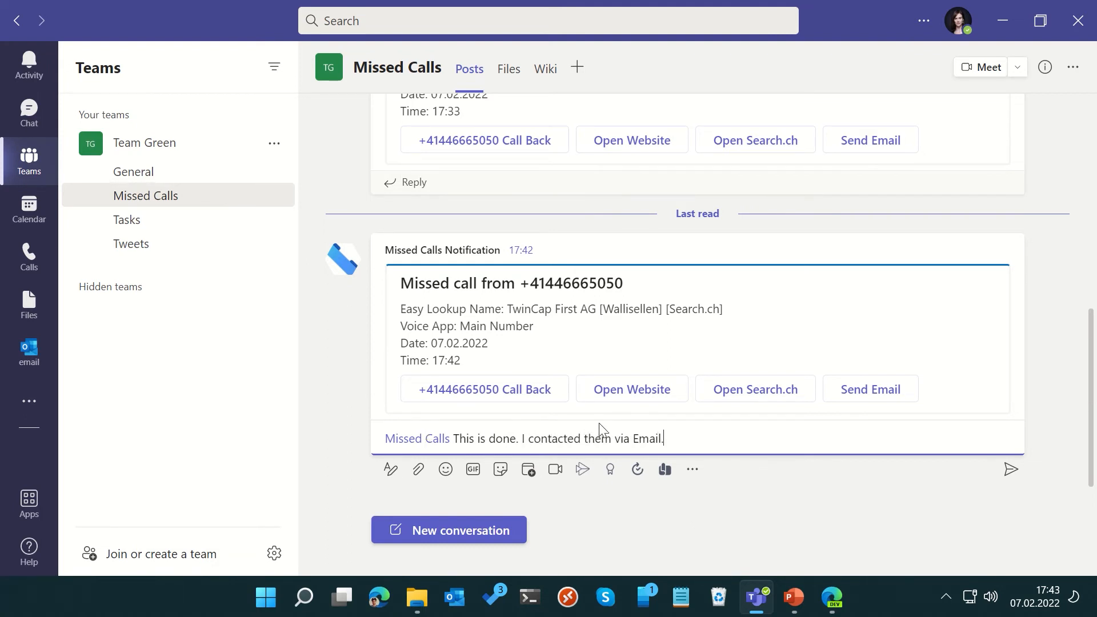
left_click(1010, 469)
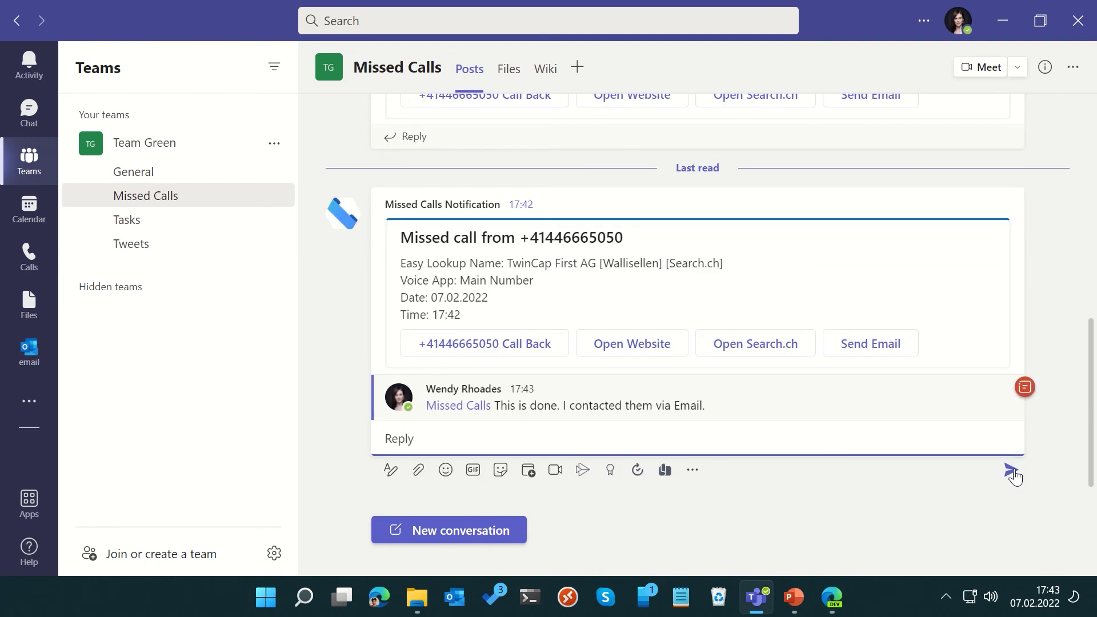